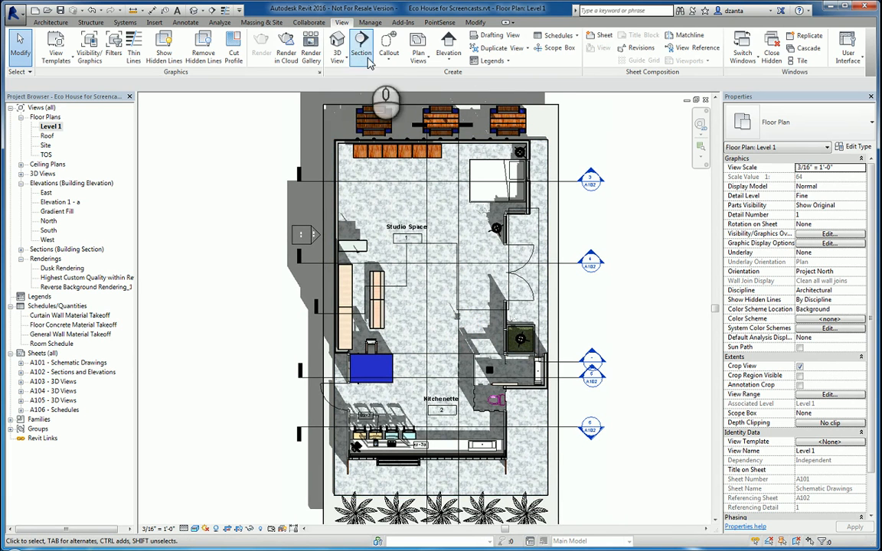
pyautogui.moveTo(397, 50)
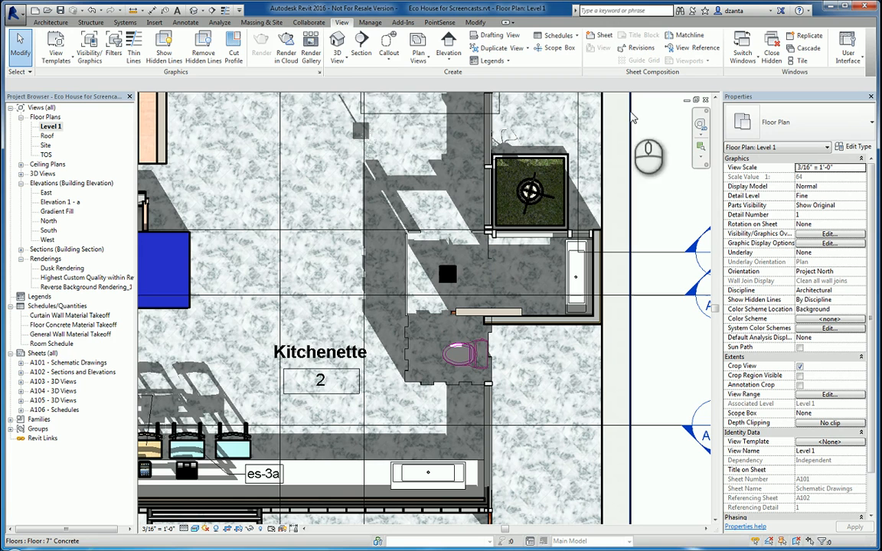
# Show the Callout dropdown's Rectangle and Sketch options on the View tab
pyautogui.click(388, 42)
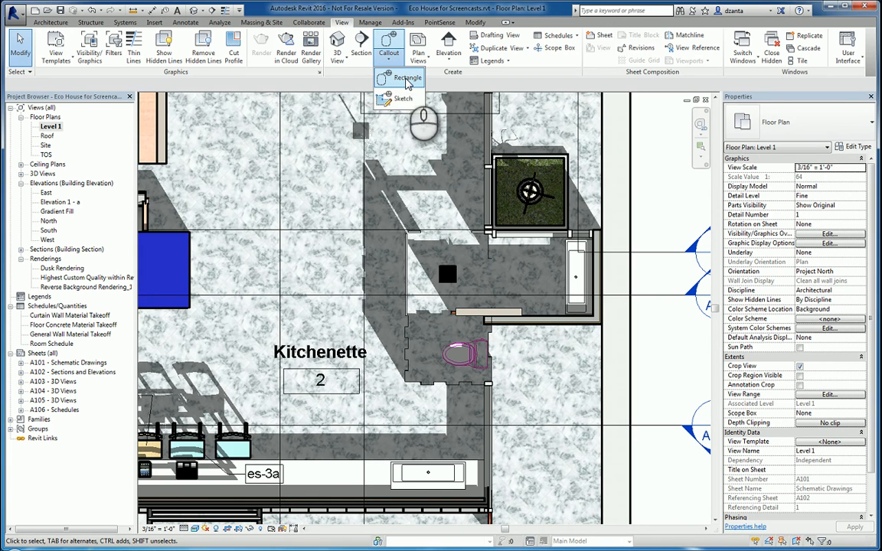
pyautogui.moveTo(403, 107)
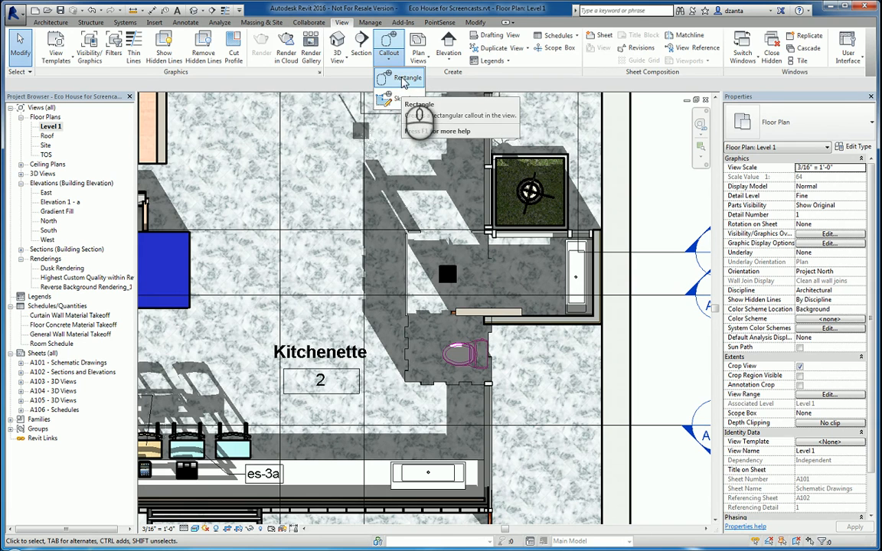
# Place a rectangular callout around the bathroom and planter, creating Level 1 - Callout 1
pyautogui.click(412, 77)
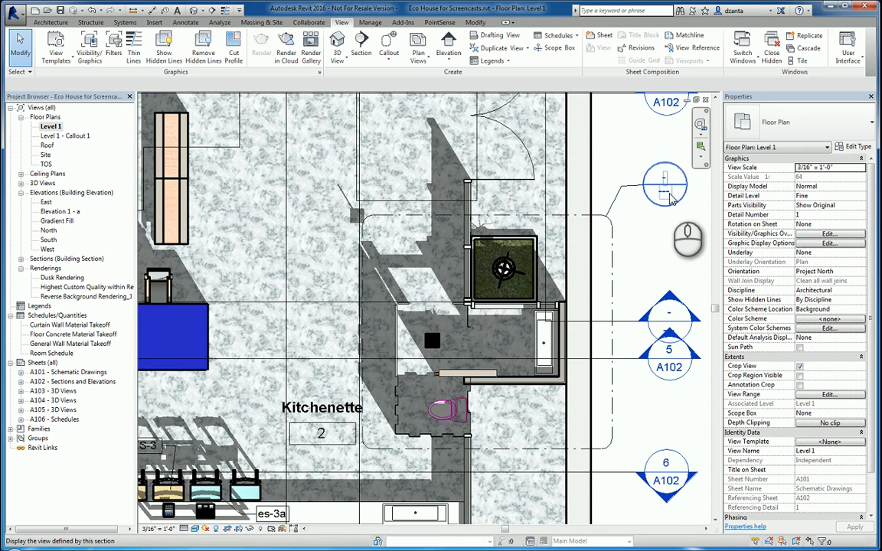
pyautogui.moveTo(666, 187)
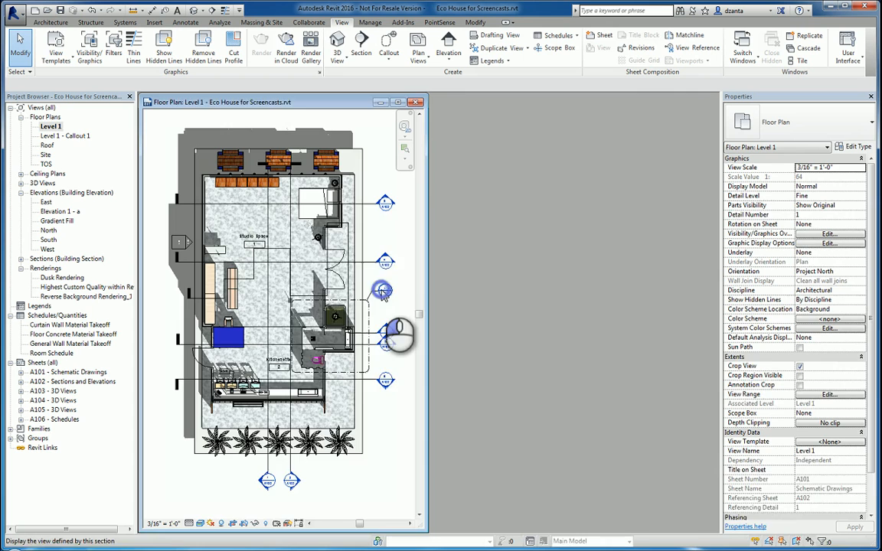
# Maximize the Level 1 plan window and zoom toward the Studio Space
pyautogui.doubleClick(64, 135)
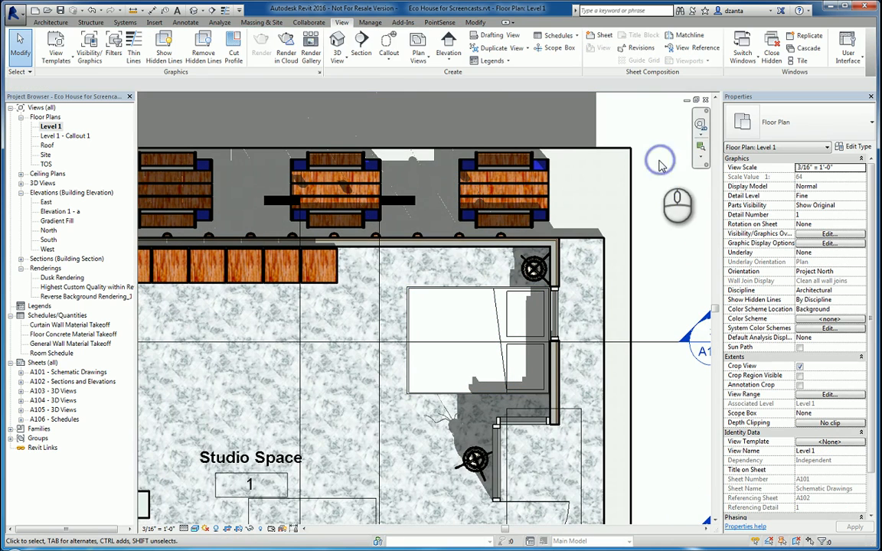
# Sketch an irregular callout outline around the Studio Space bed area, creating Level 1 - Callout 2
pyautogui.click(388, 42)
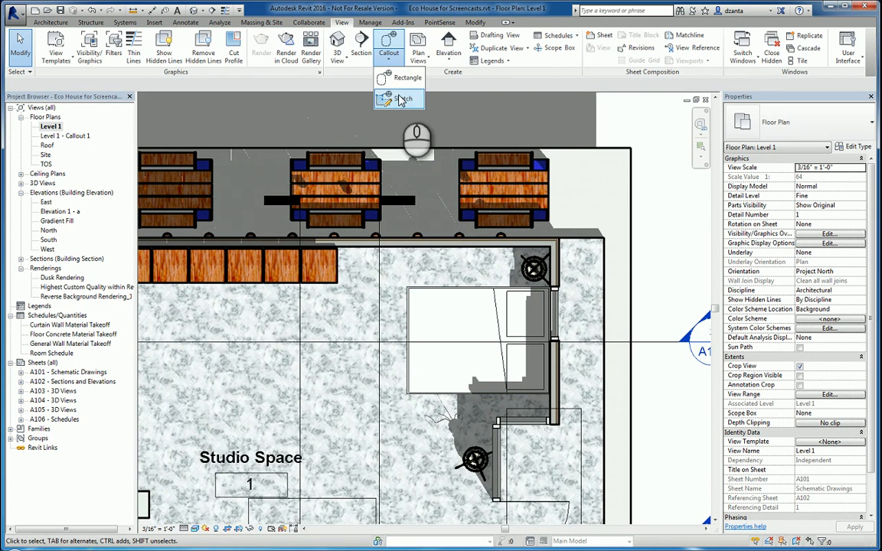
pyautogui.click(398, 98)
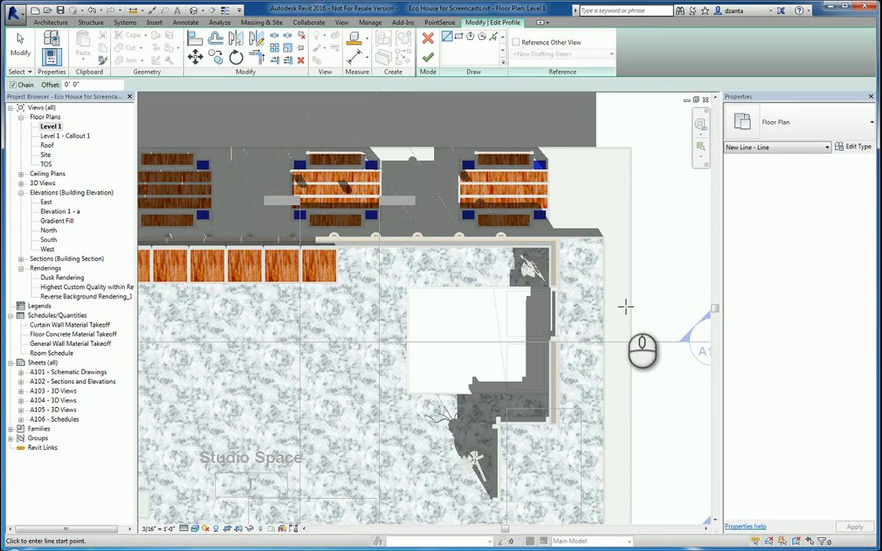
pyautogui.moveTo(625, 306)
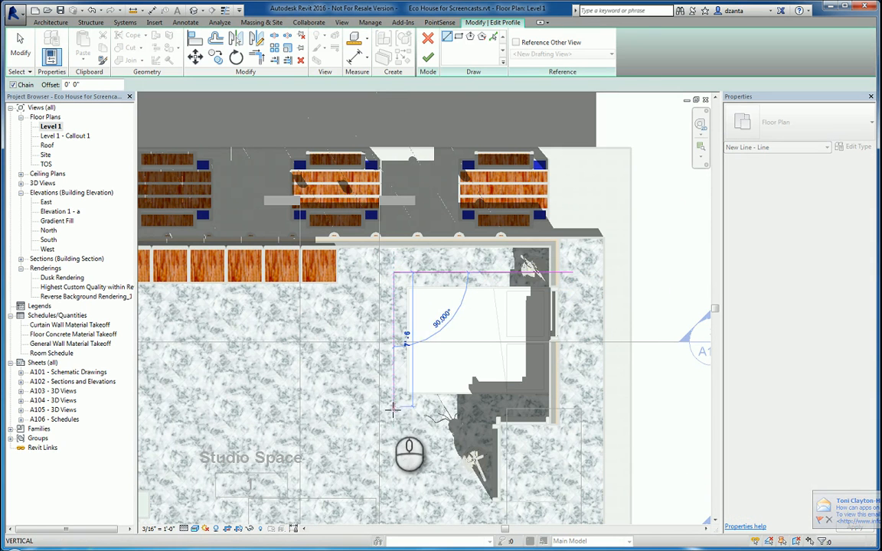
pyautogui.click(466, 508)
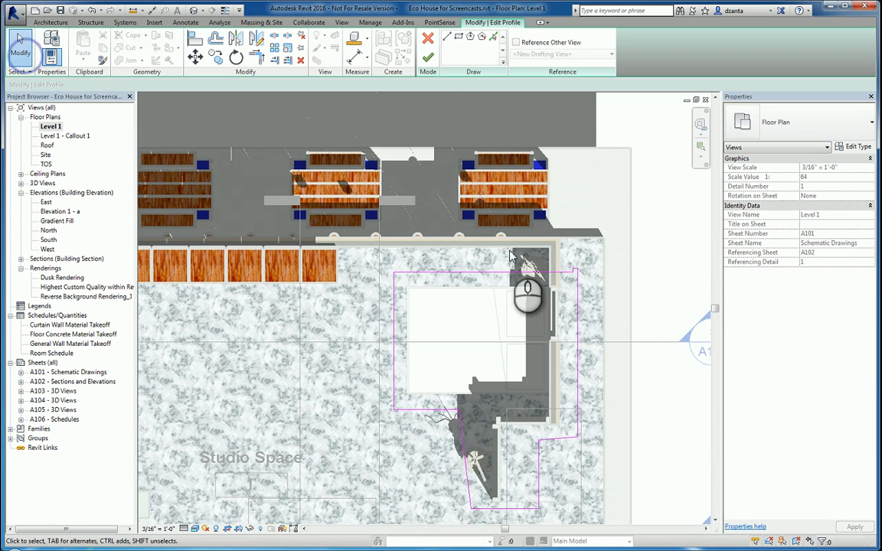
pyautogui.moveTo(426, 59)
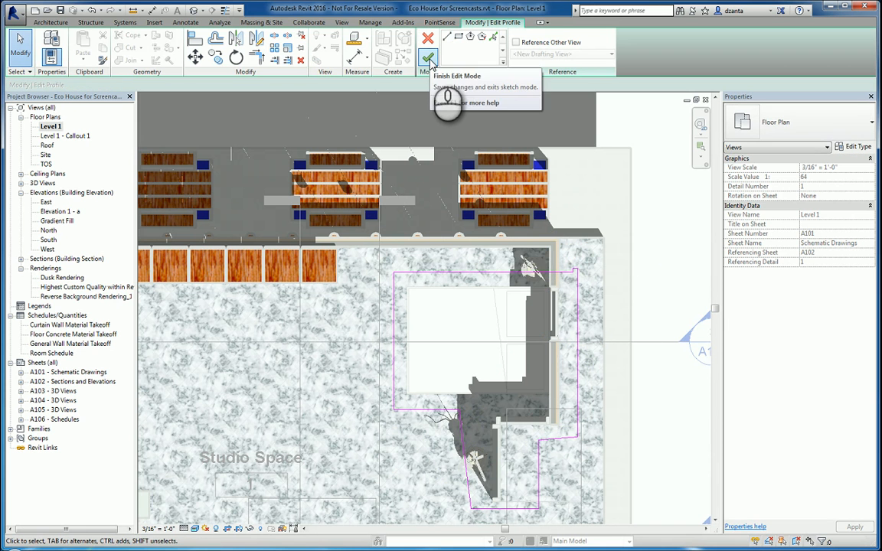
pyautogui.click(425, 57)
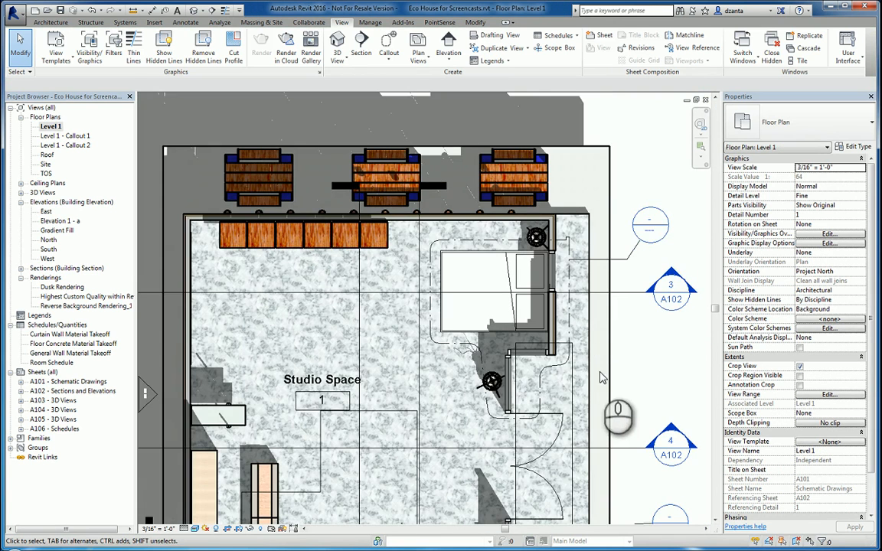
# Discard edits to the callout's crop outline and return to the Level 1 plan
pyautogui.click(571, 312)
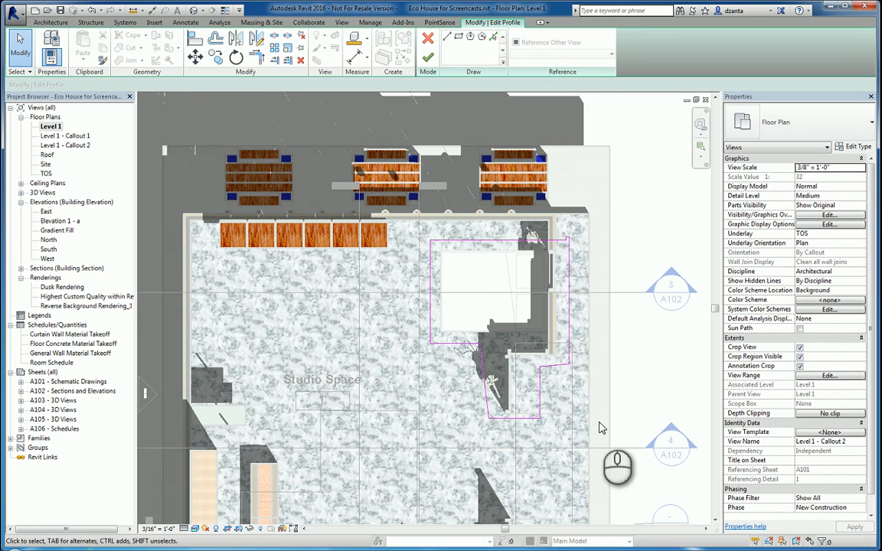
pyautogui.moveTo(552, 279)
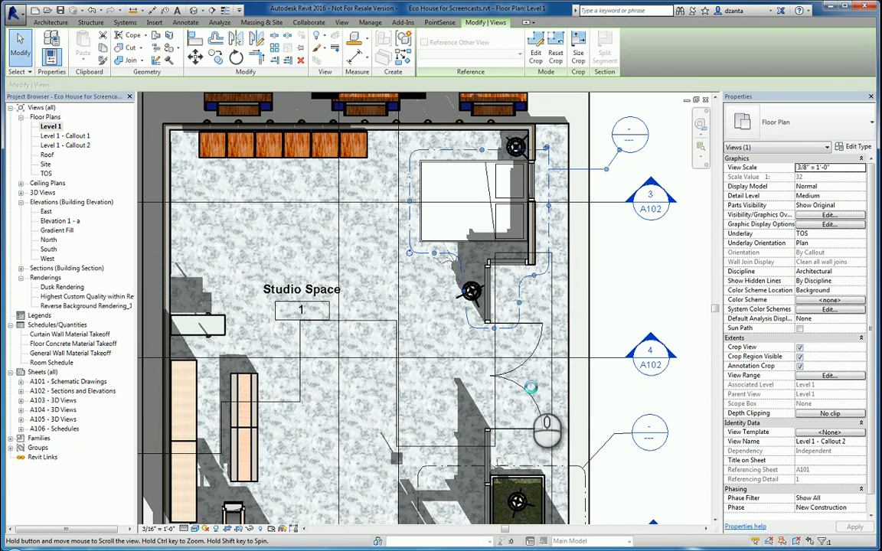
pyautogui.moveTo(600, 467)
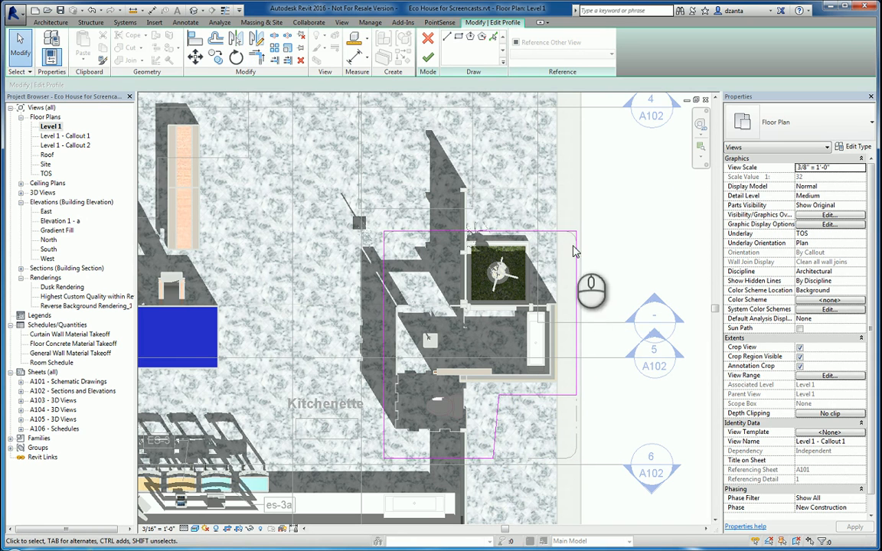
pyautogui.moveTo(573, 273)
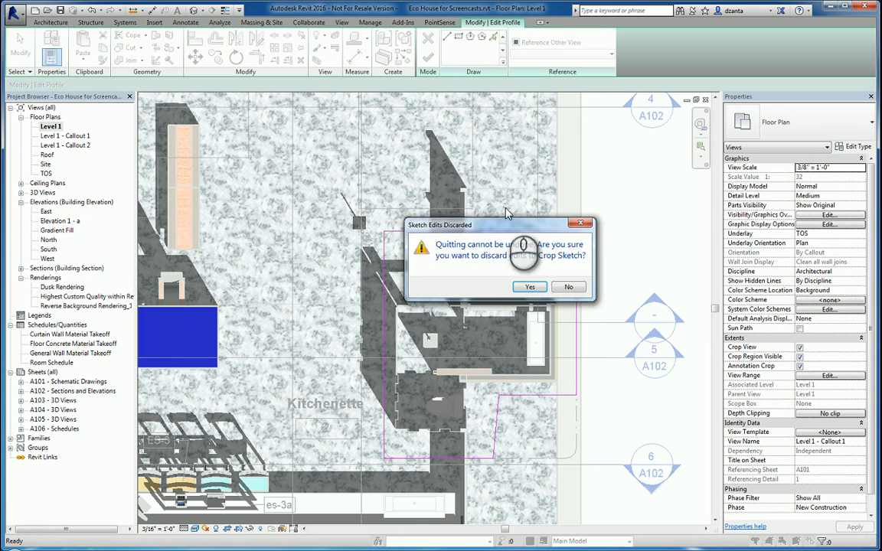
pyautogui.click(529, 286)
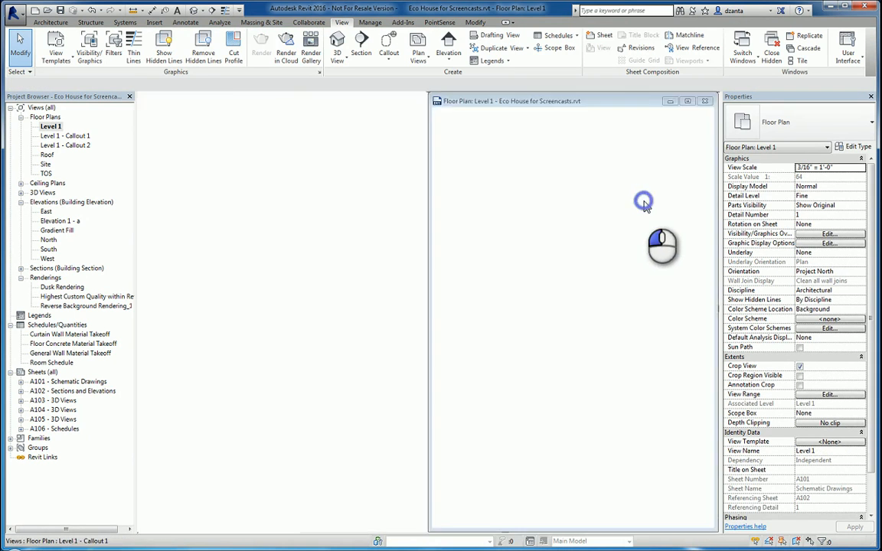
# Maximize the plan and place a callout around the desk referencing a new drafting view
pyautogui.doubleClick(64, 135)
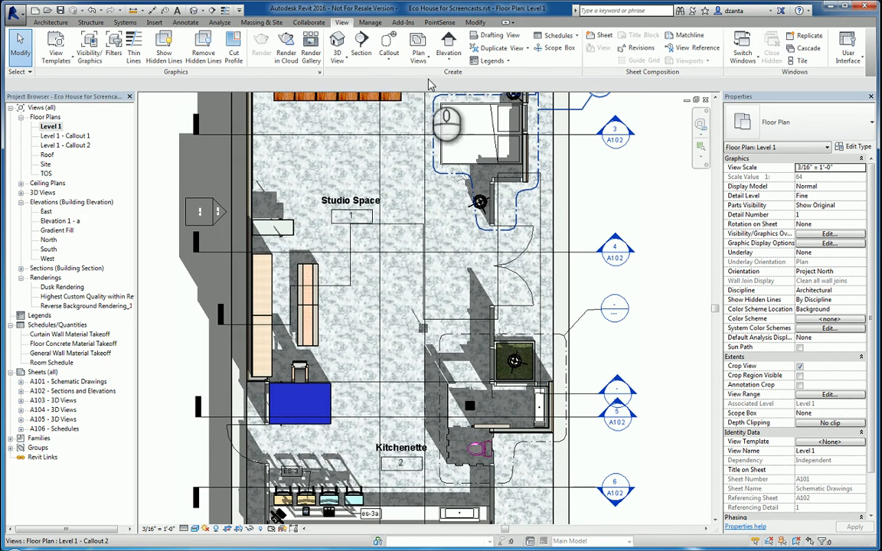
pyautogui.moveTo(387, 46)
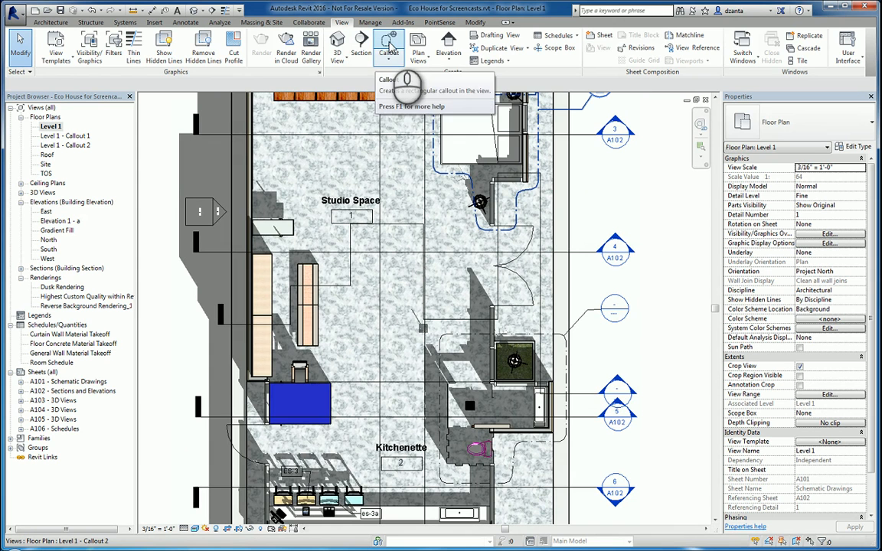
pyautogui.click(389, 44)
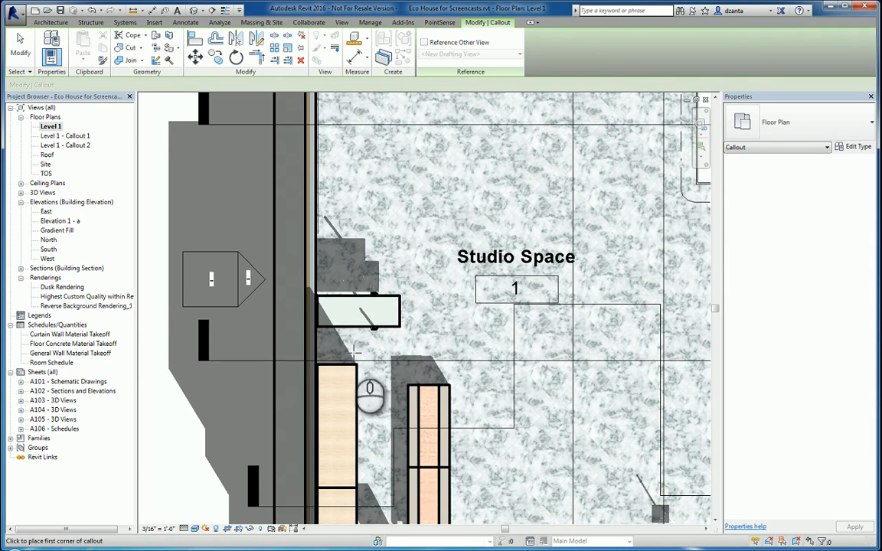
pyautogui.moveTo(425, 36)
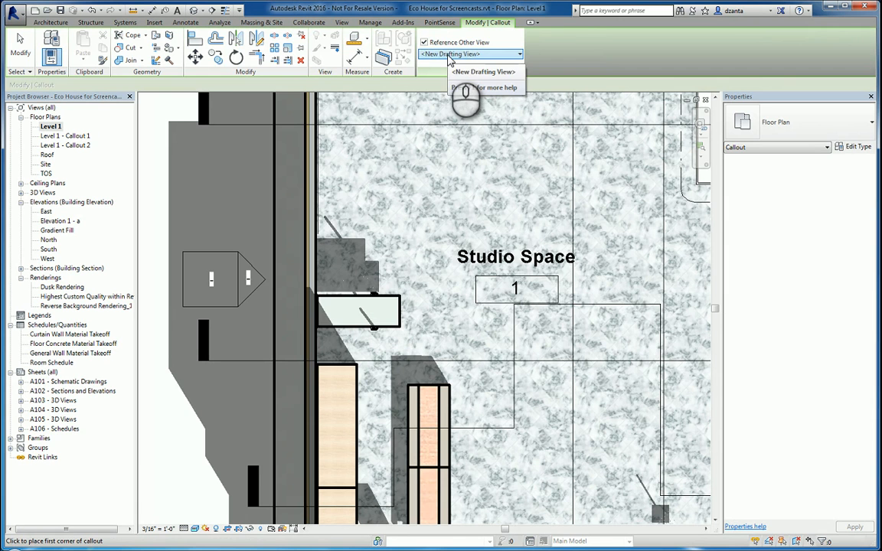
pyautogui.click(286, 264)
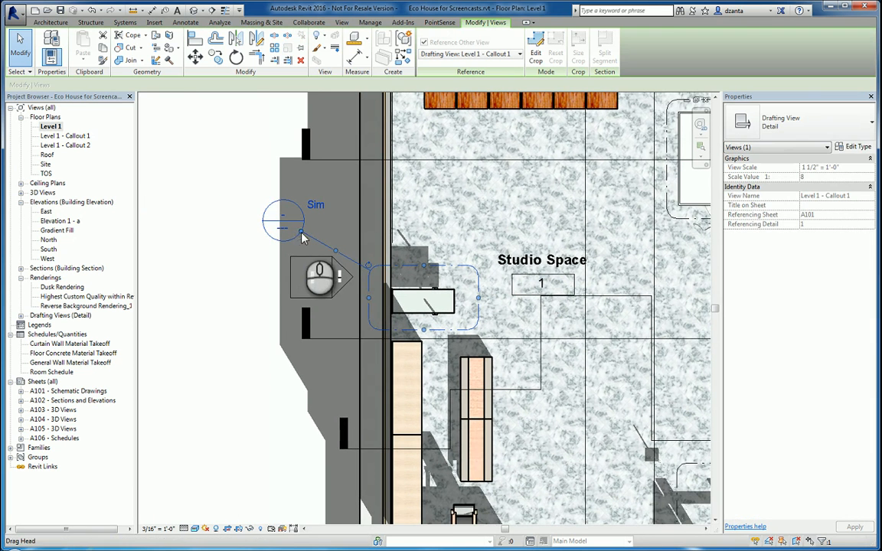
# Nudge the callout head and rename the new drafting view to 'desk blow up view'
pyautogui.moveTo(303, 233); pyautogui.dragTo(312, 245)
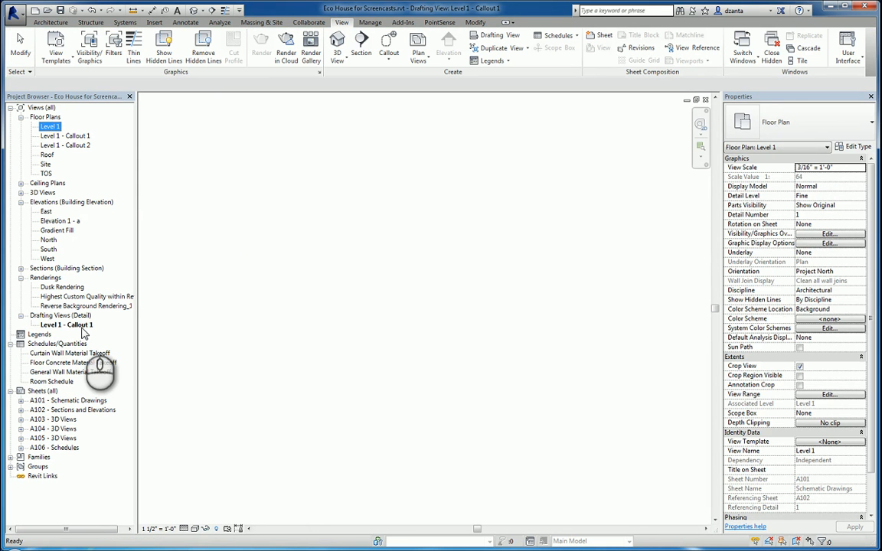
pyautogui.rightClick(66, 325)
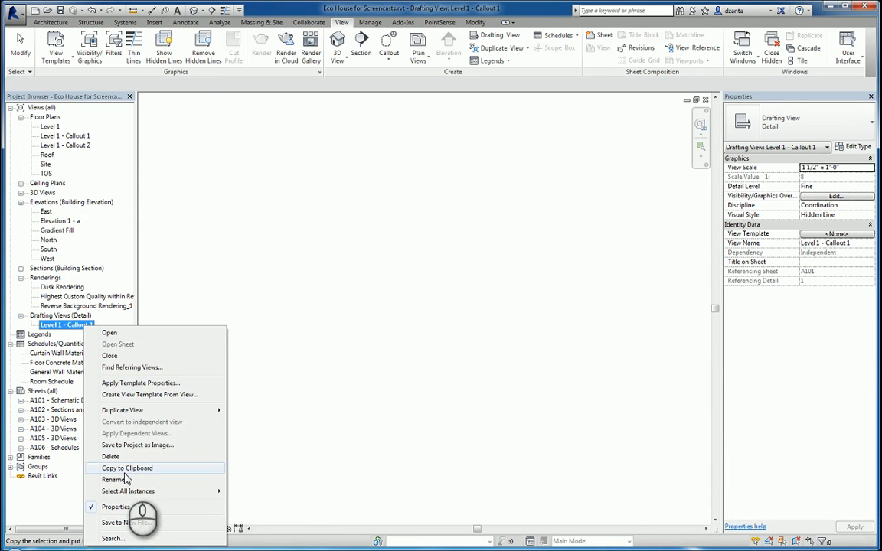
pyautogui.click(113, 480)
pyautogui.write('desk blow up')
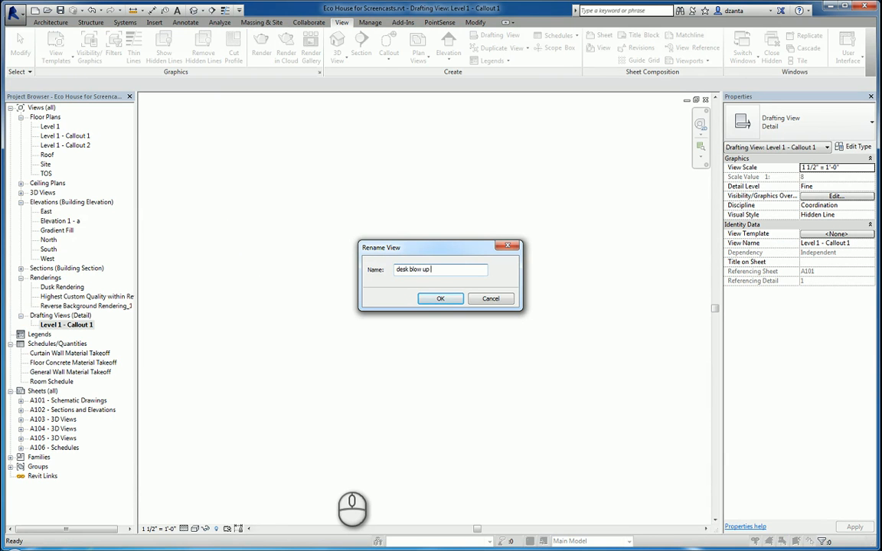
pyautogui.click(441, 298)
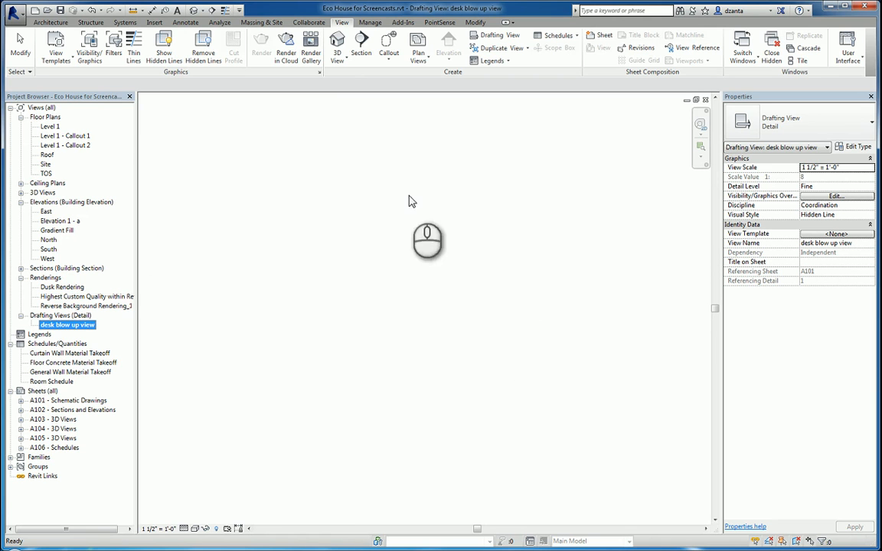
pyautogui.moveTo(205, 54)
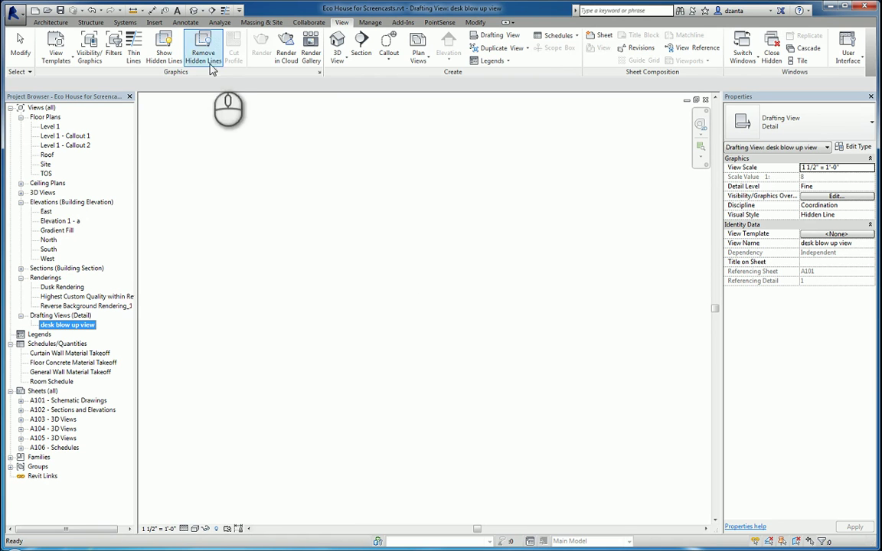
# Start the Annotate Detail Line tool, then return to the full Level 1 plan
pyautogui.click(180, 24)
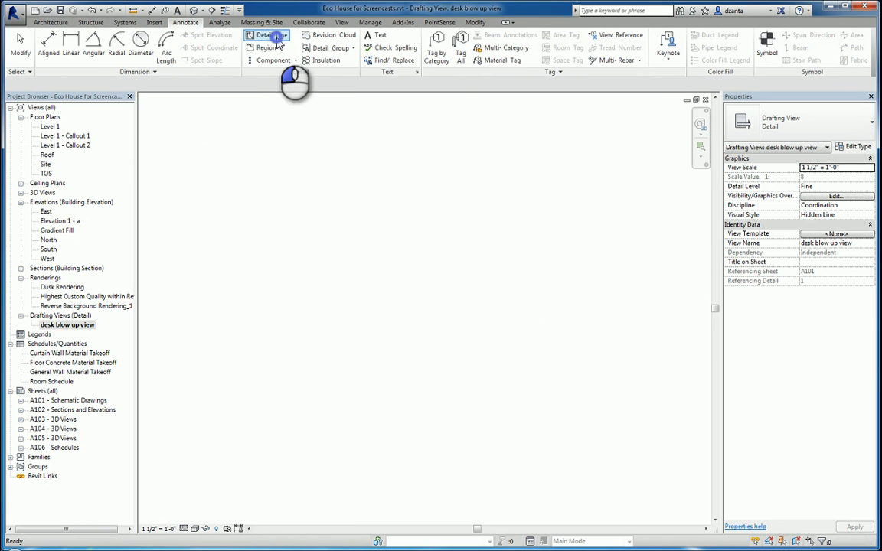
pyautogui.click(266, 35)
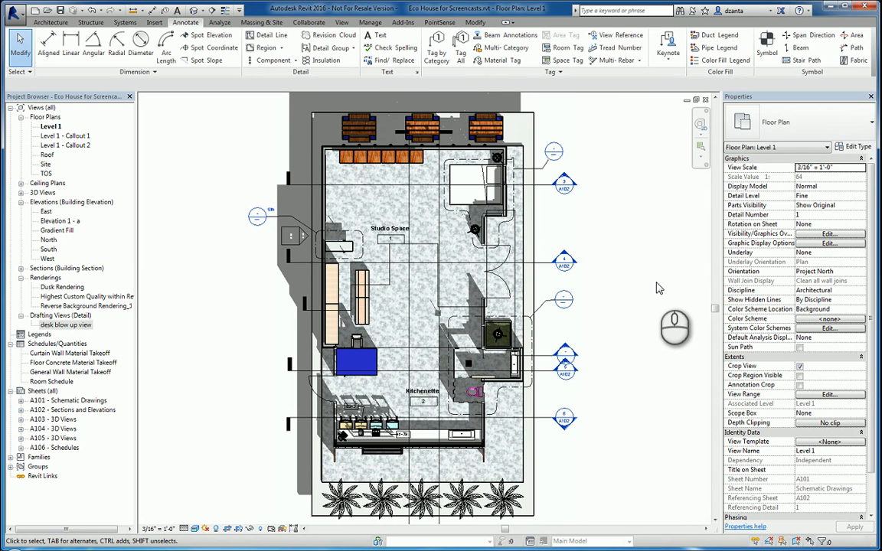
# Create a drafting view named Drafting 1 at 1 1/2" = 1'-0" scale
pyautogui.click(351, 22)
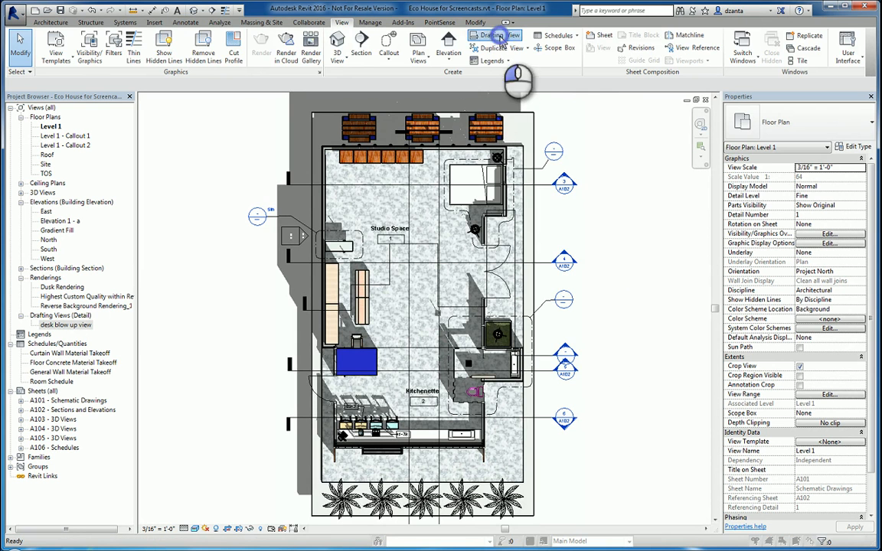
pyautogui.click(490, 35)
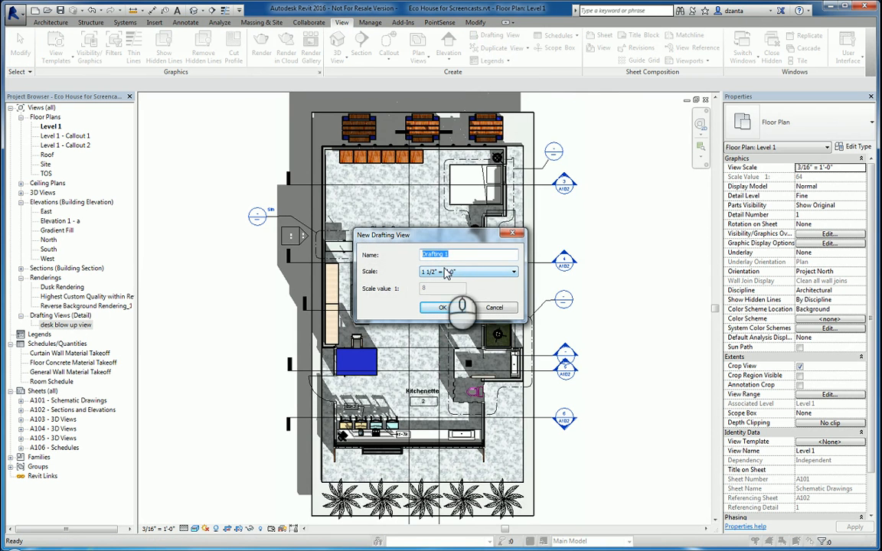
pyautogui.click(442, 308)
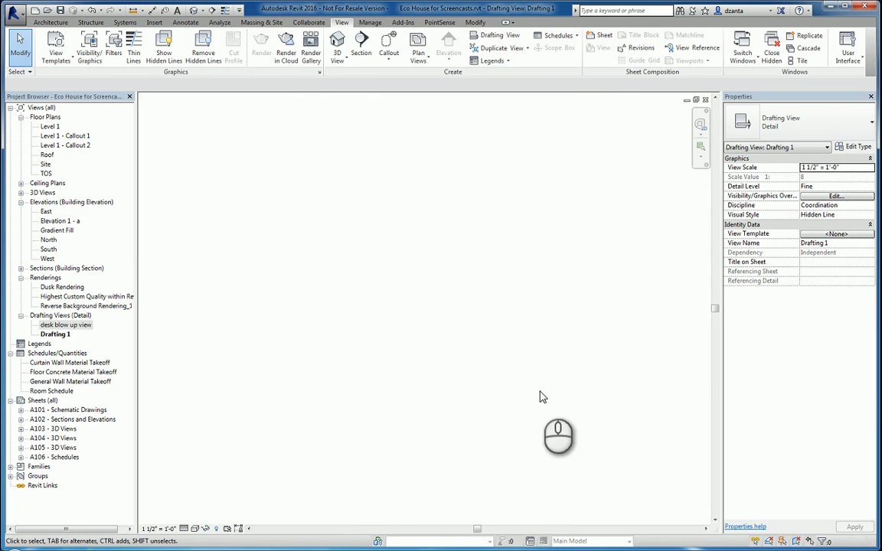